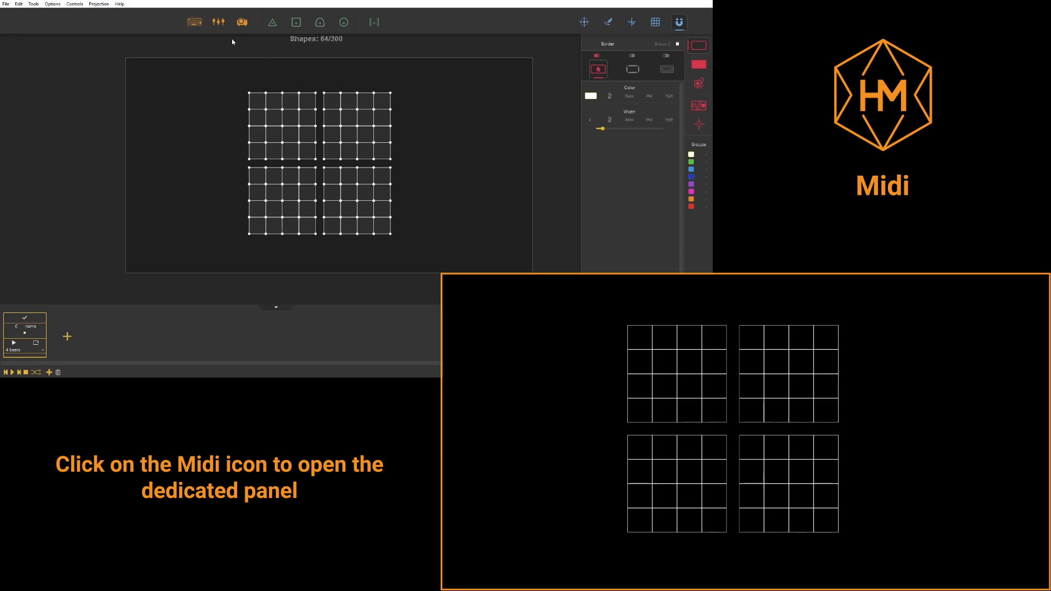
Open the MIDI mapping panel from the Midi toolbar icon.
left_click(217, 22)
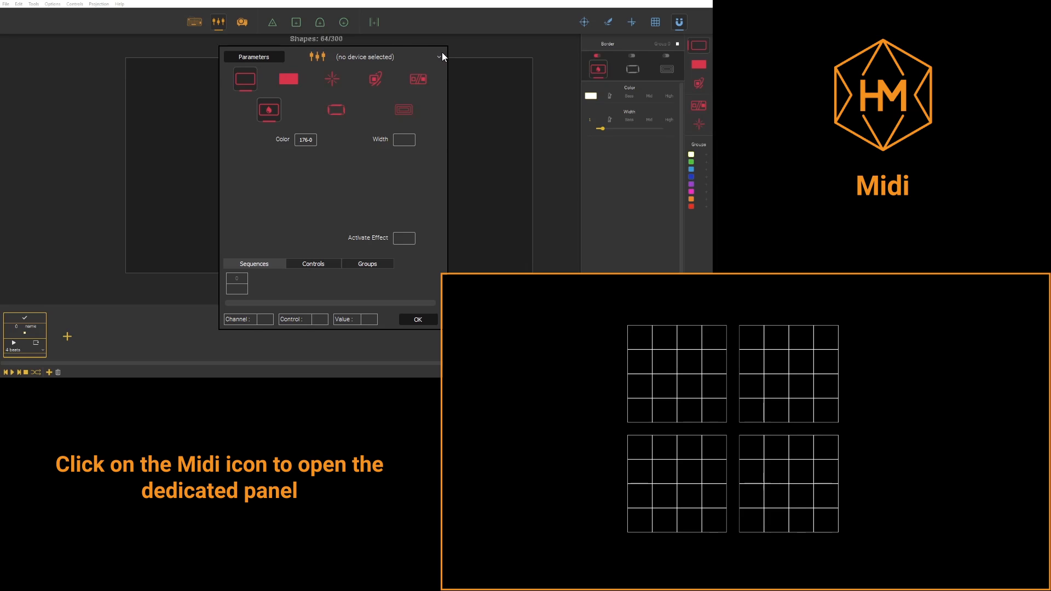
Select nanoKONTROL2 as the MIDI device and map border width to a controller.
left_click(439, 57)
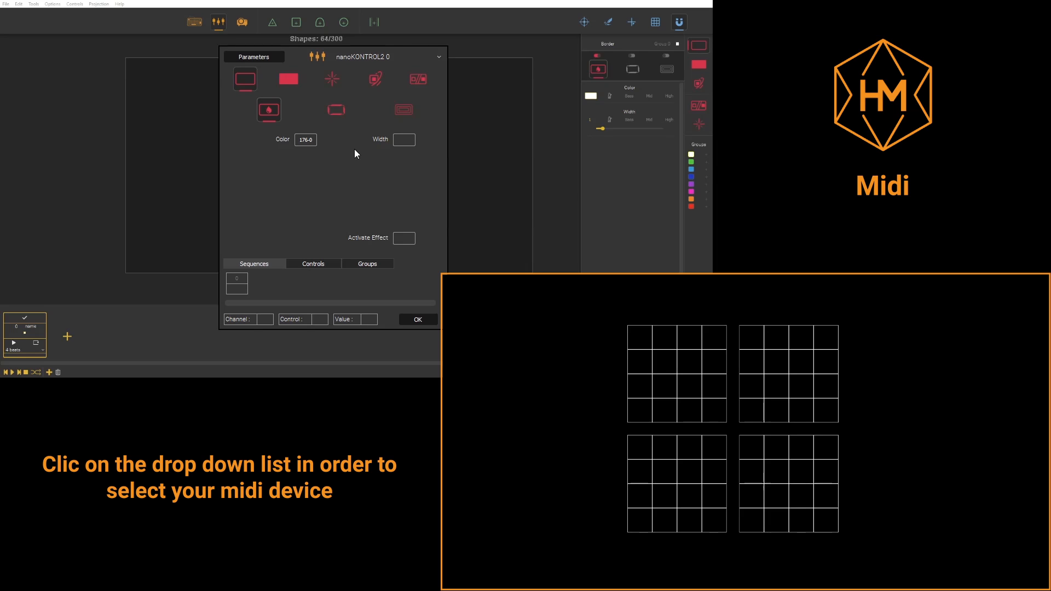
mouse_move(309, 192)
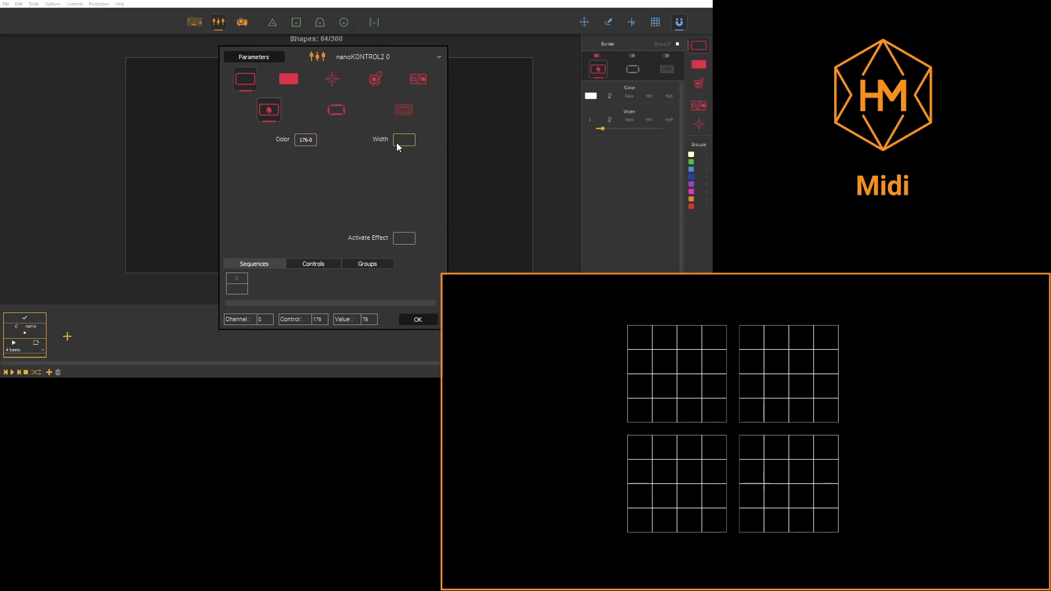
left_click(404, 139)
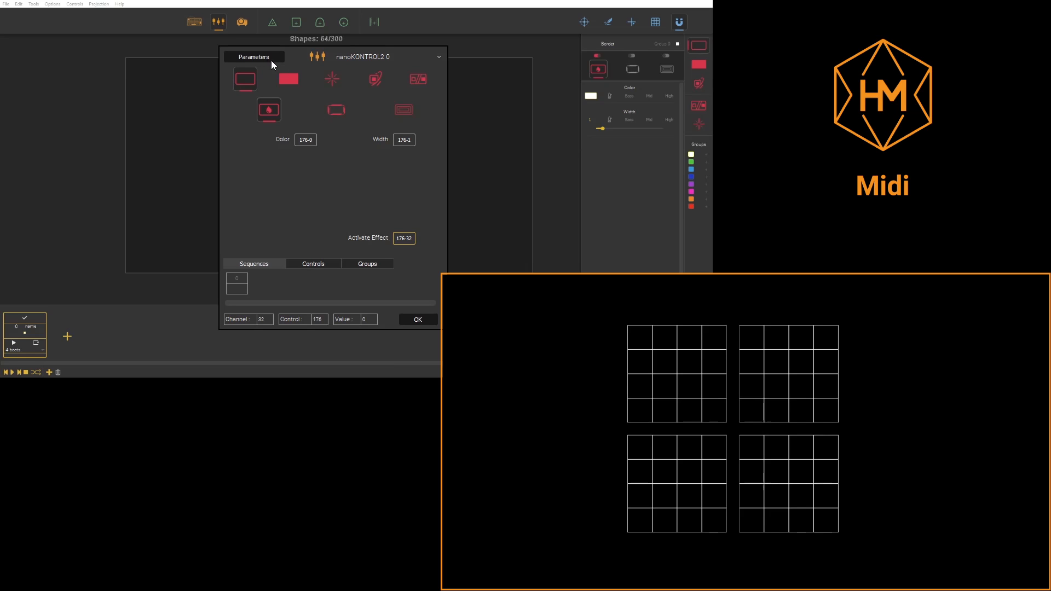
mouse_move(261, 61)
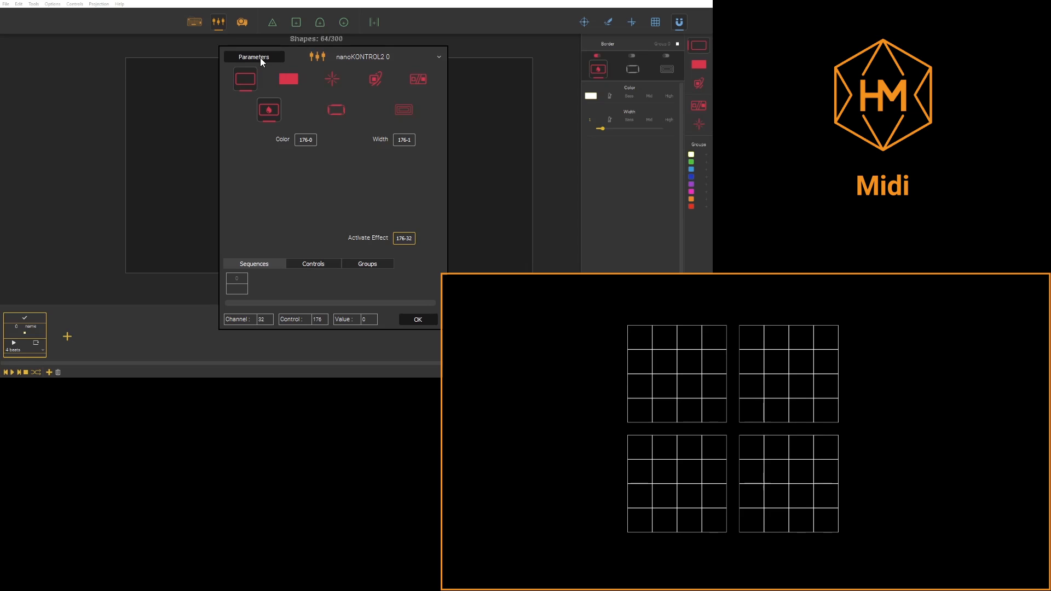
Review the MIDI settings (activation threshold 127), then return to the mapping page.
left_click(254, 56)
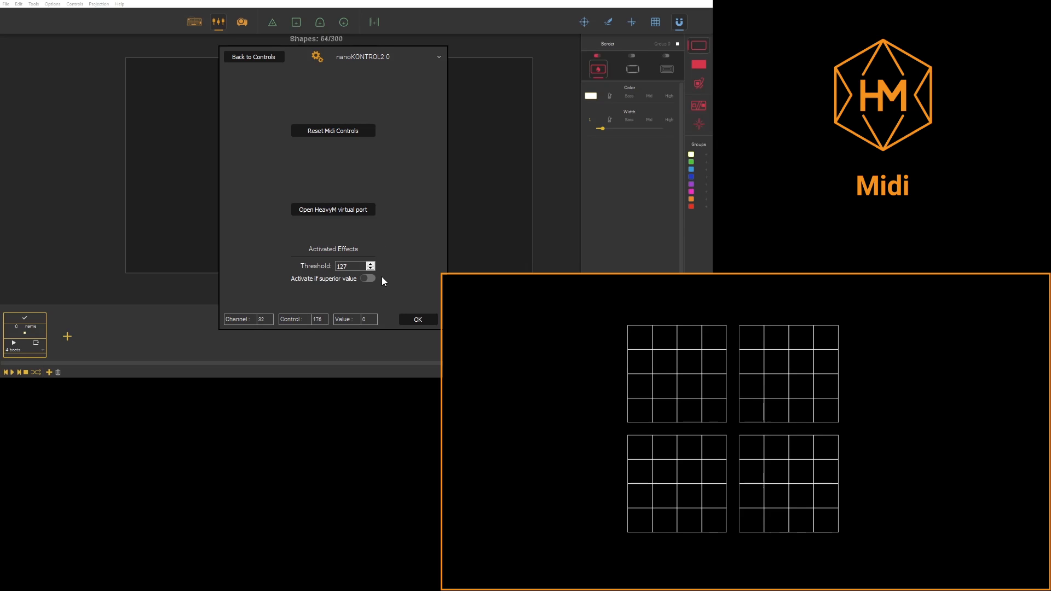
mouse_move(262, 72)
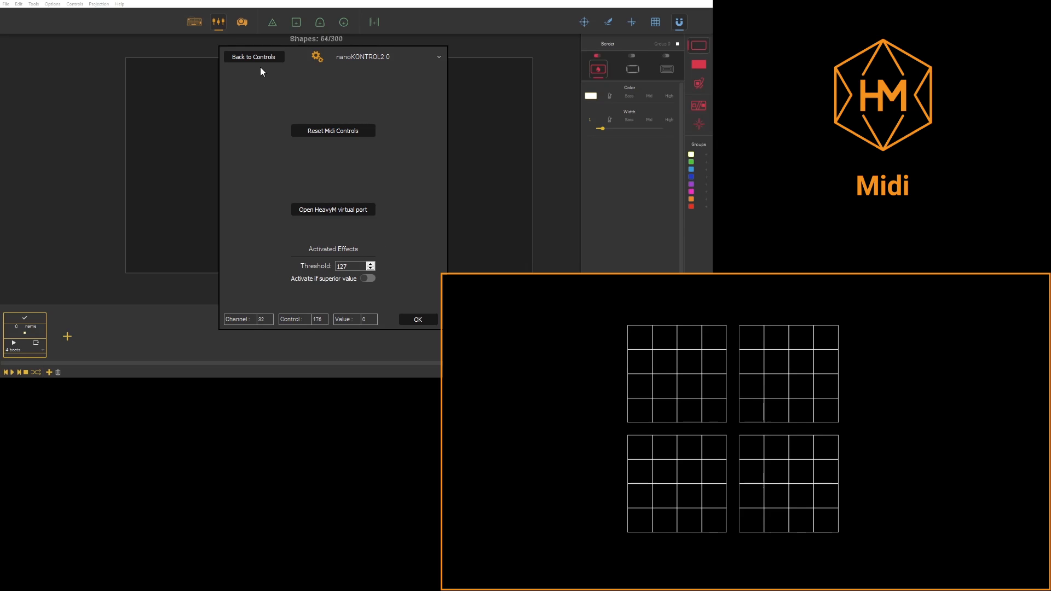
mouse_move(381, 261)
type("100")
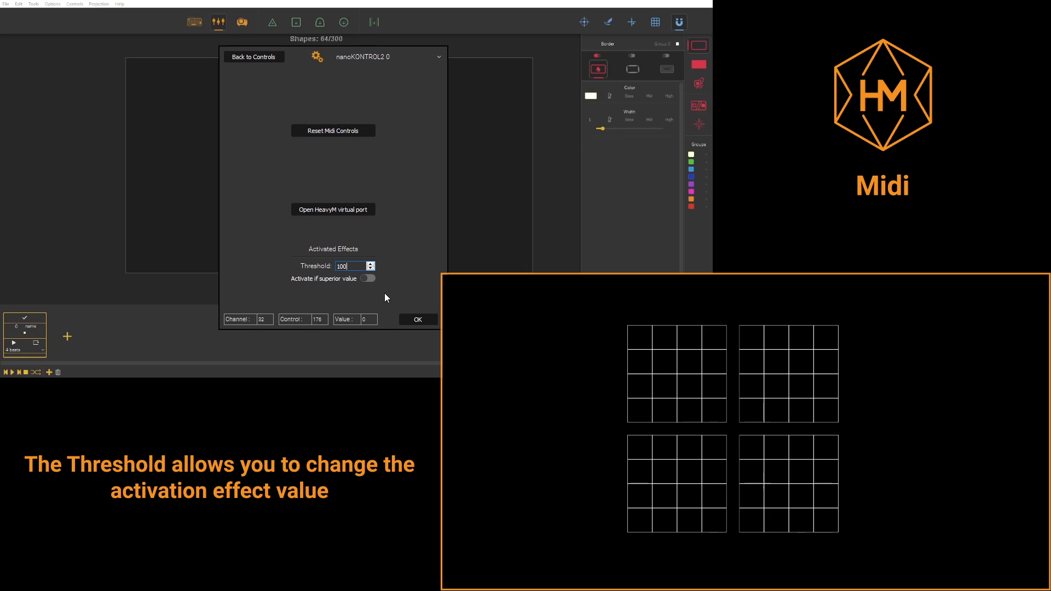
mouse_move(407, 256)
type("127")
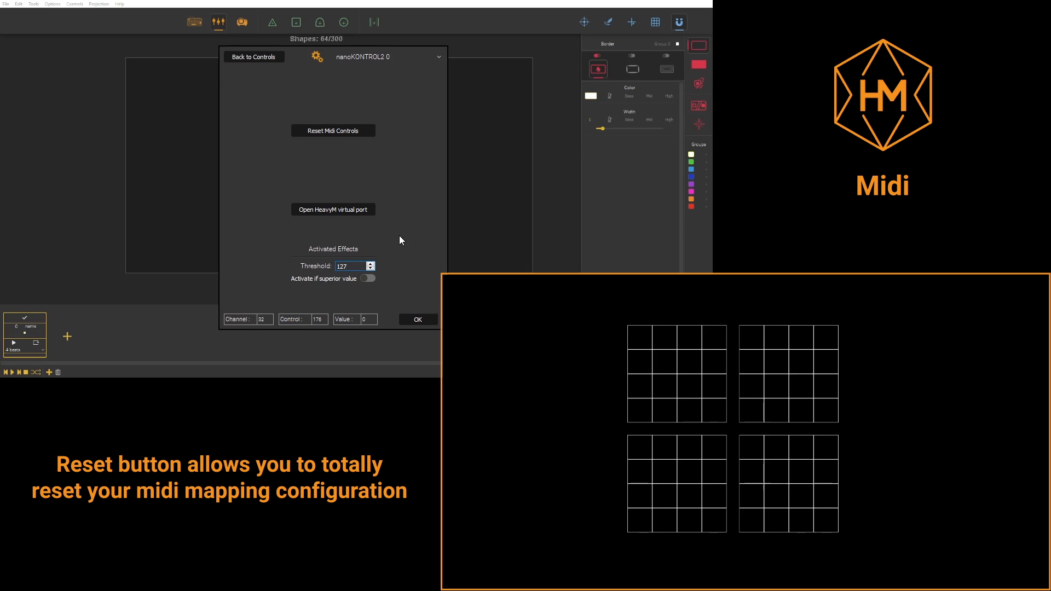
mouse_move(373, 123)
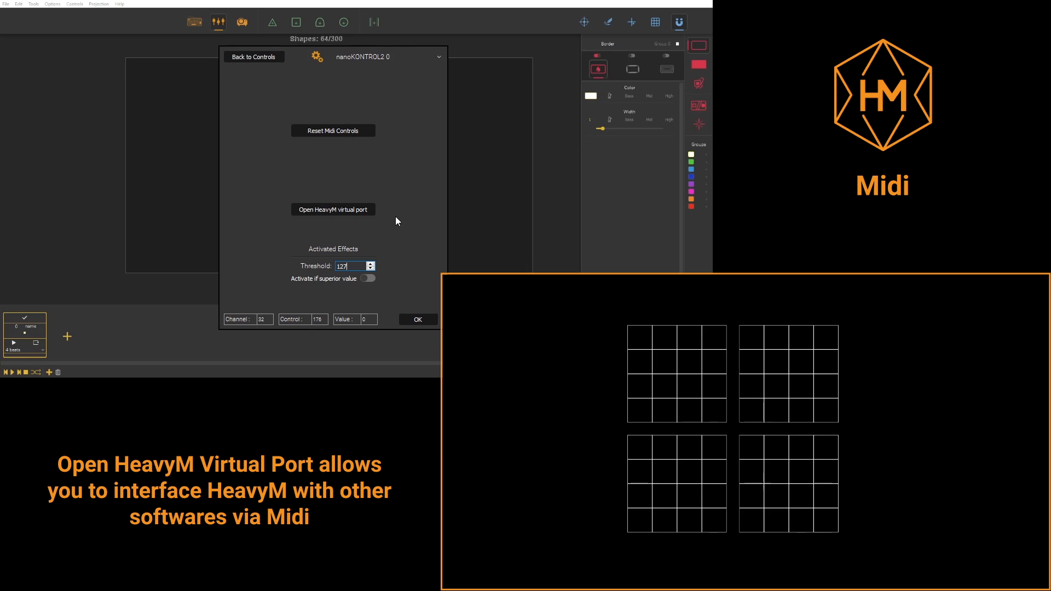
mouse_move(325, 192)
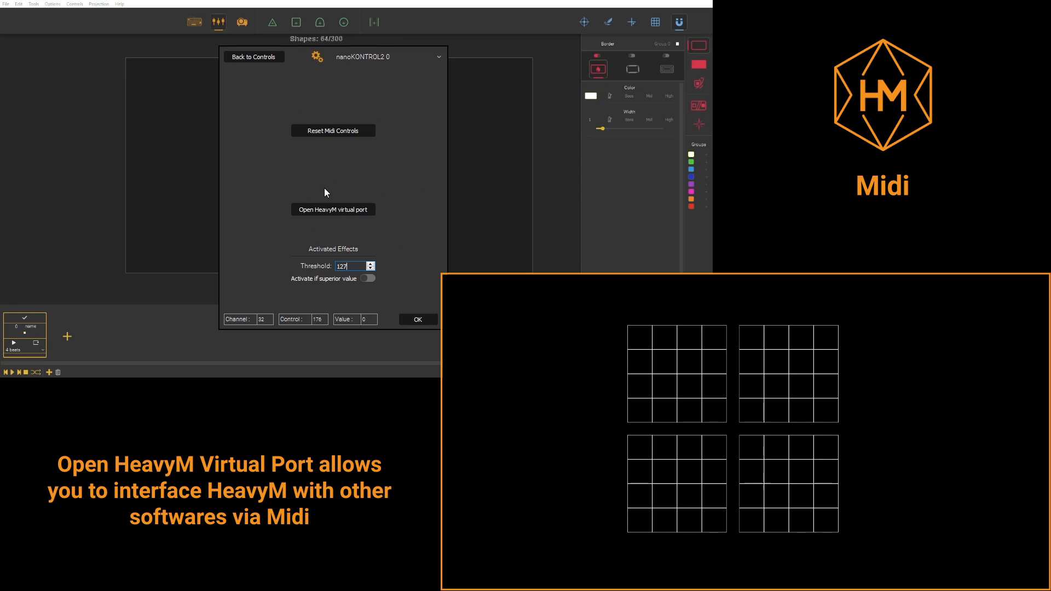
mouse_move(397, 243)
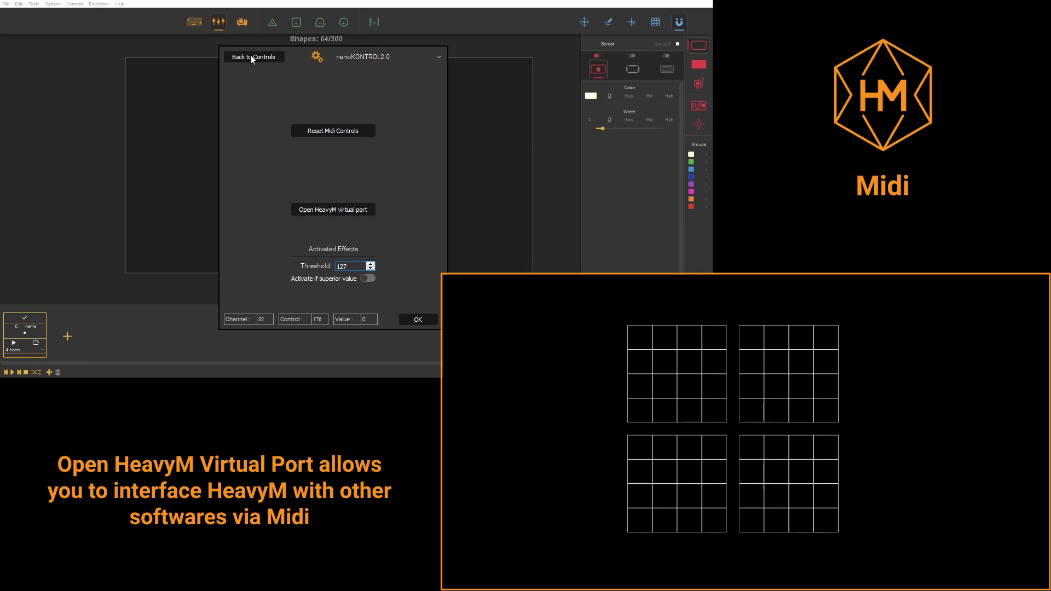
left_click(254, 57)
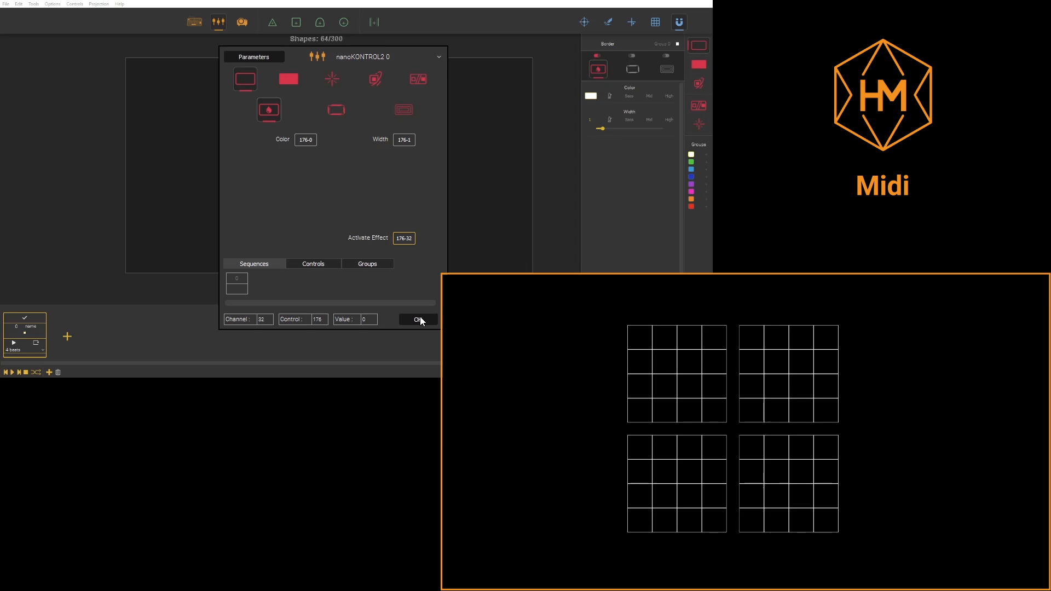
Confirm the mappings, close the MIDI panel, and adjust the projected grid border.
left_click(418, 319)
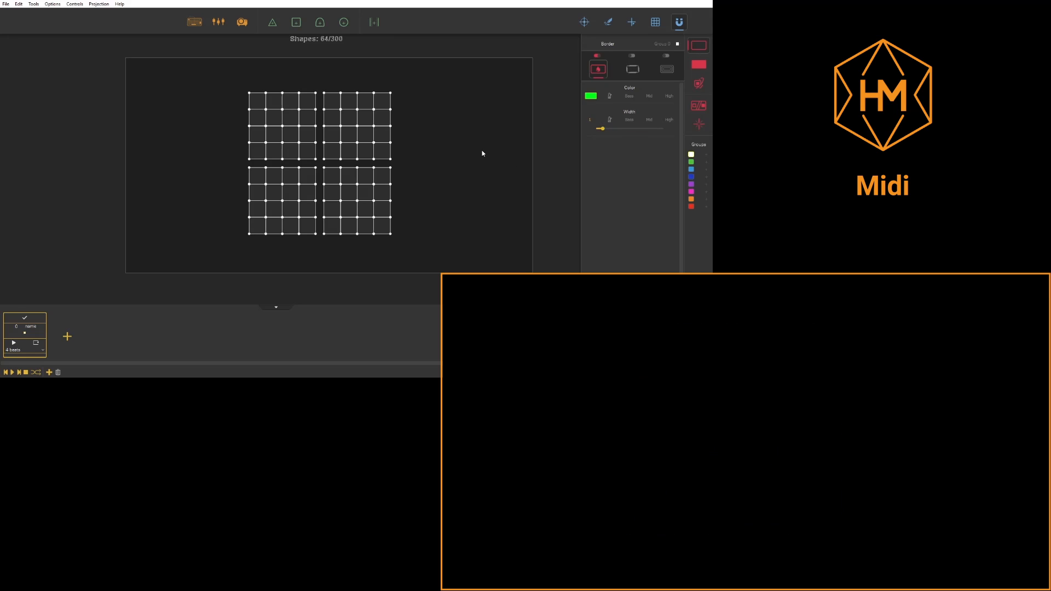
left_click_drag(601, 128, 626, 128)
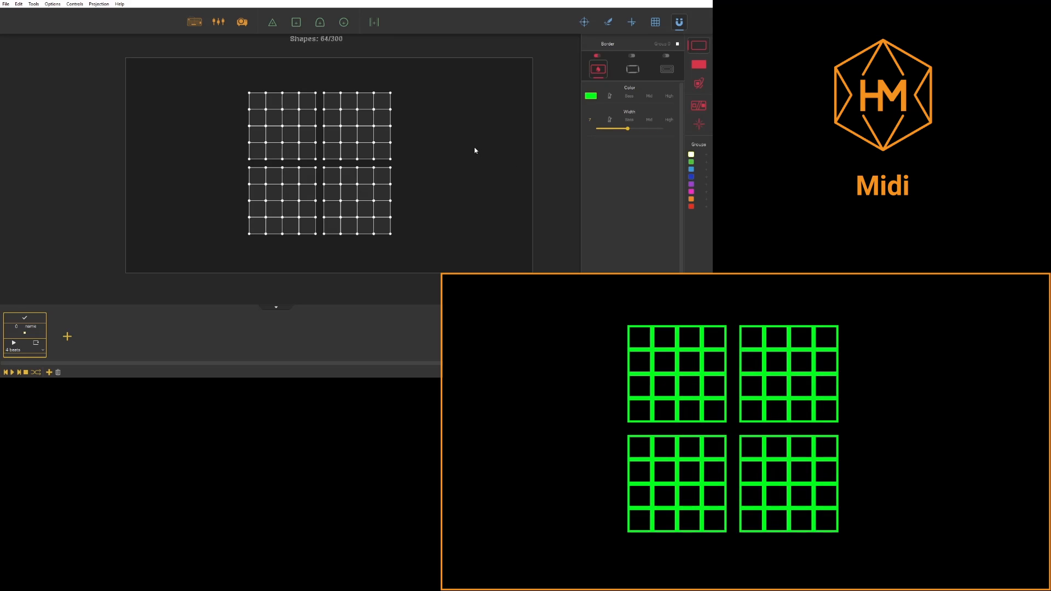